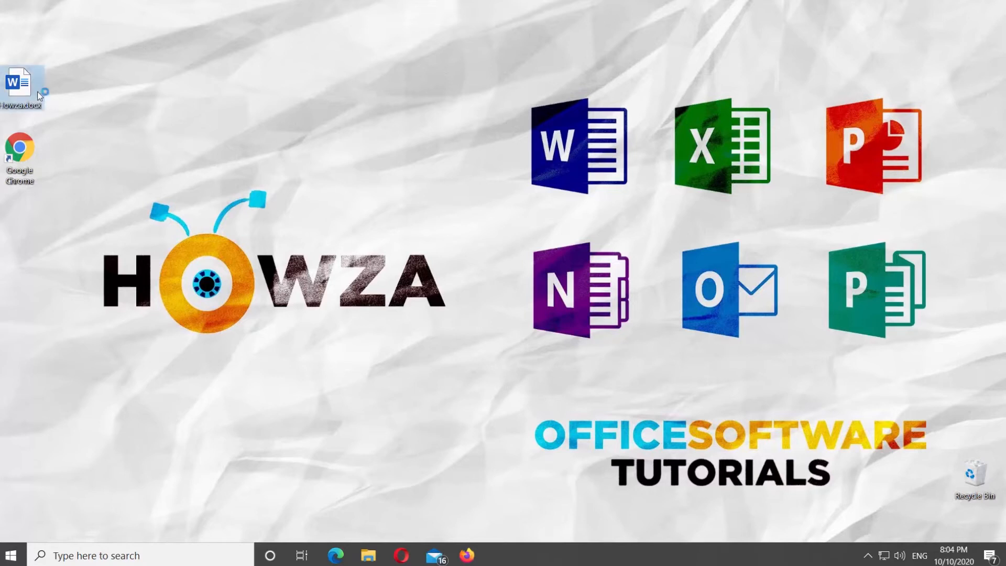
Step: Open Howza.docx from the desktop in Word
{"action": "double_click", "coordinate": [19, 82]}
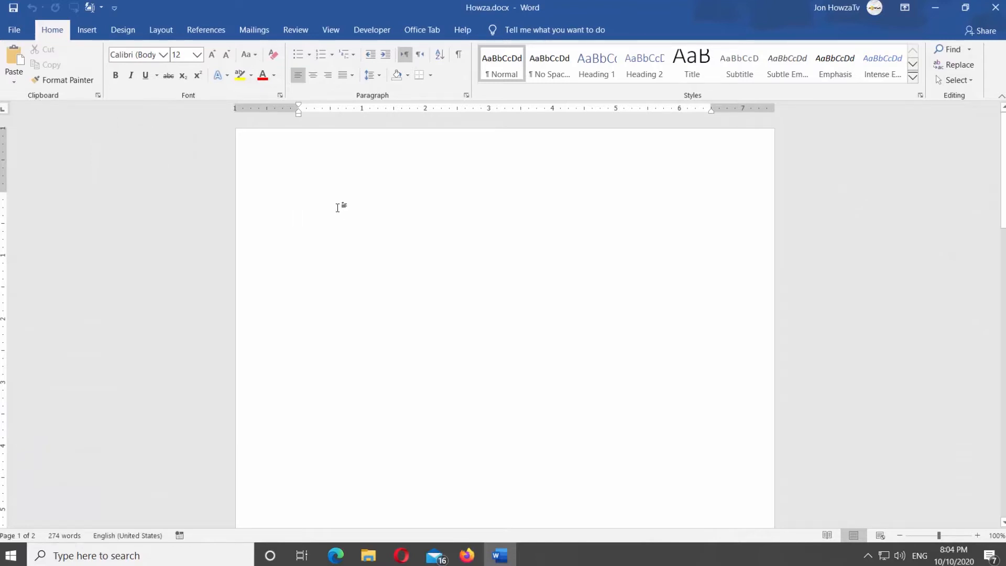
{"action": "left_click", "coordinate": [298, 198]}
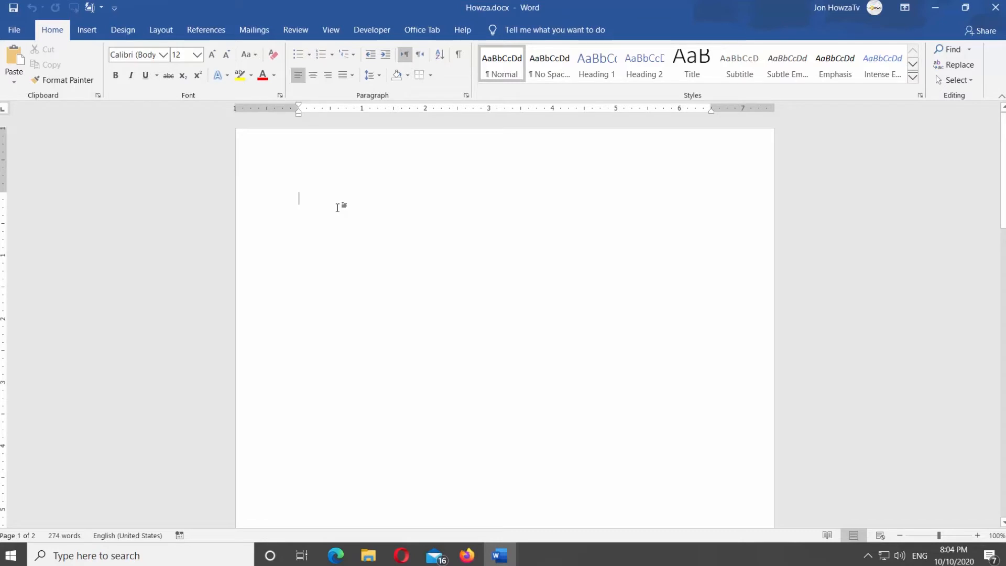
{"action": "type", "text": "https://www.youtube.com/"}
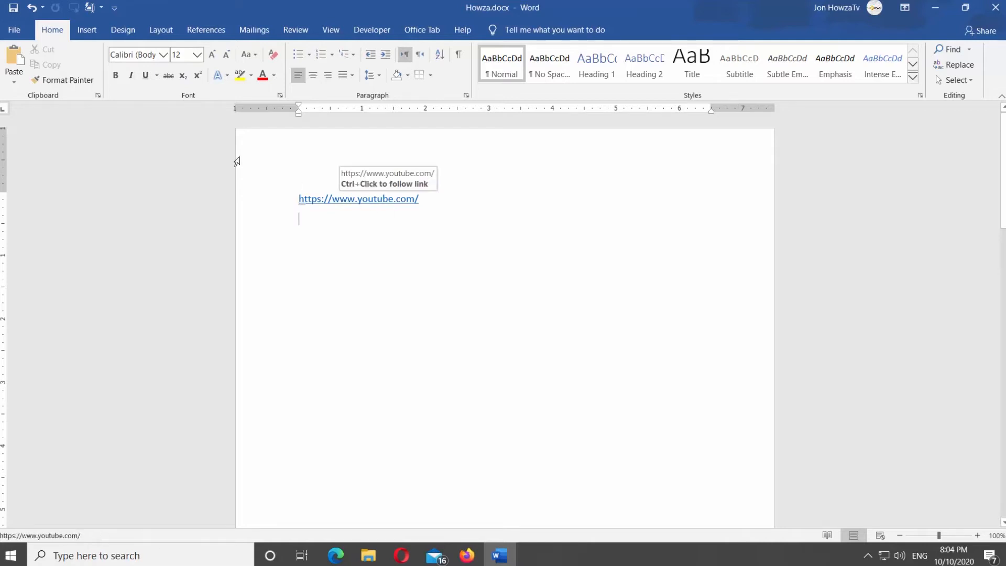
{"action": "left_click", "coordinate": [13, 29]}
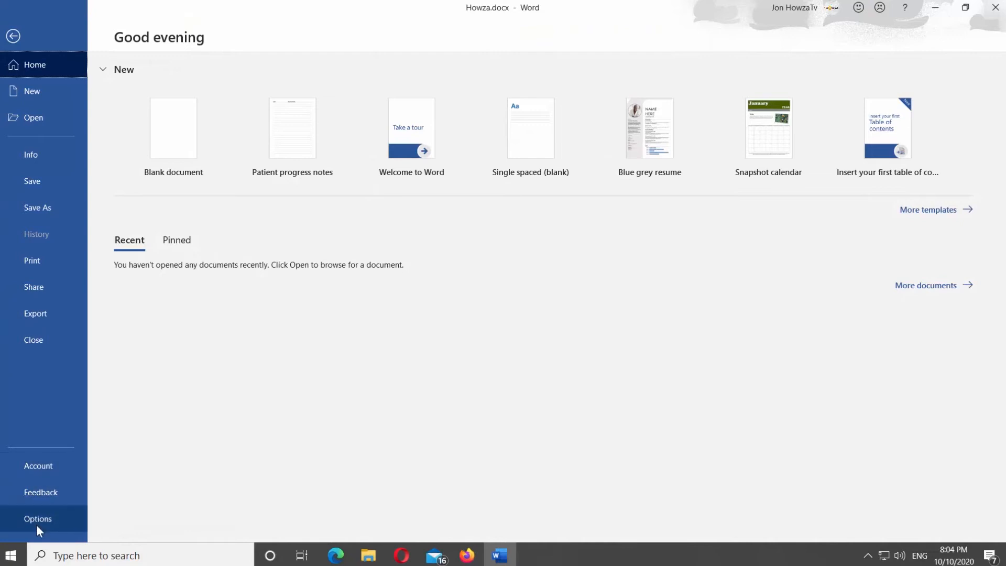
Step: Reach the AutoCorrect settings through Options > Proofing
{"action": "left_click", "coordinate": [37, 519]}
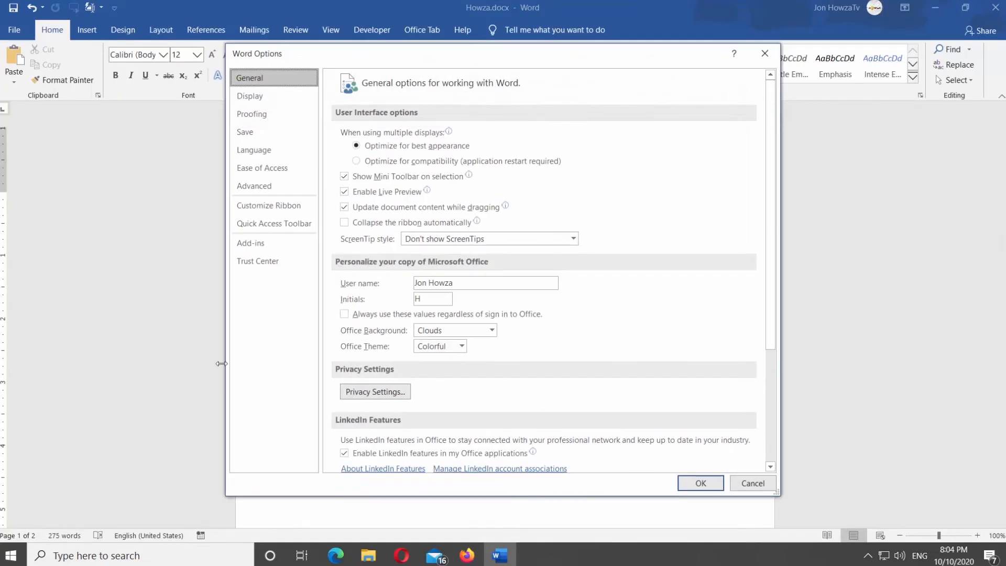
{"action": "left_click", "coordinate": [251, 113]}
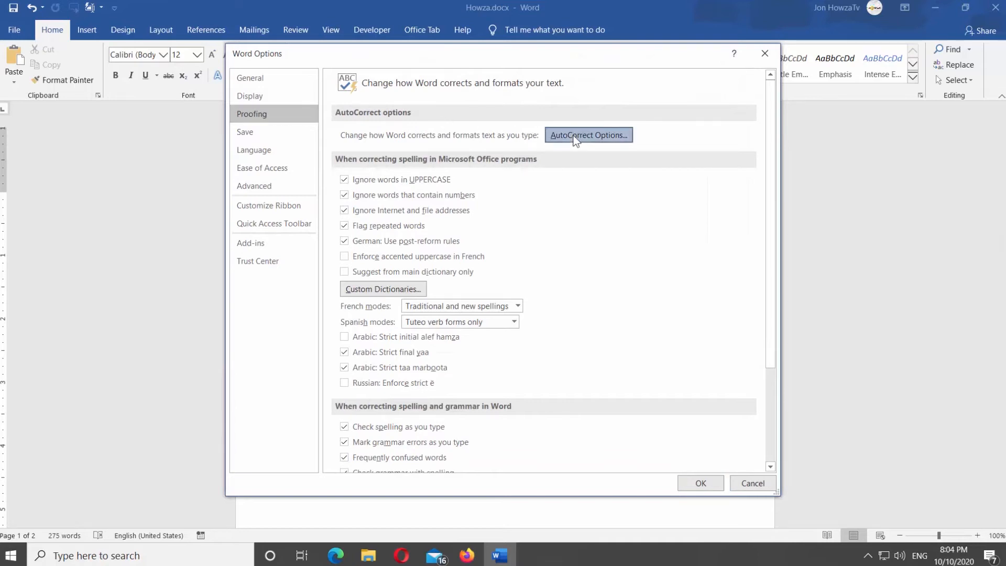
{"action": "left_click", "coordinate": [587, 135]}
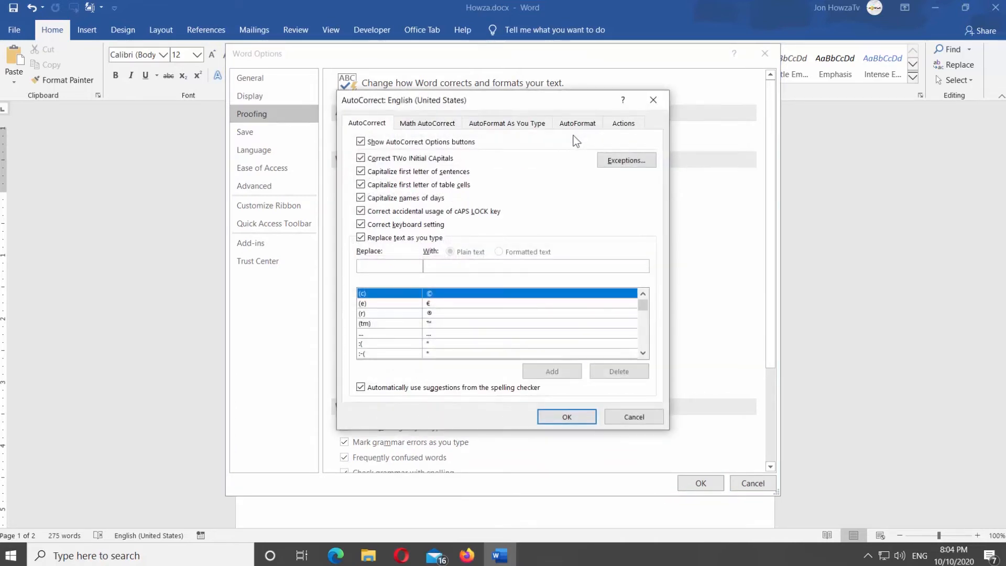
Step: Turn off 'Internet and network paths with hyperlinks' on AutoFormat As You Type and confirm
{"action": "left_click", "coordinate": [417, 266]}
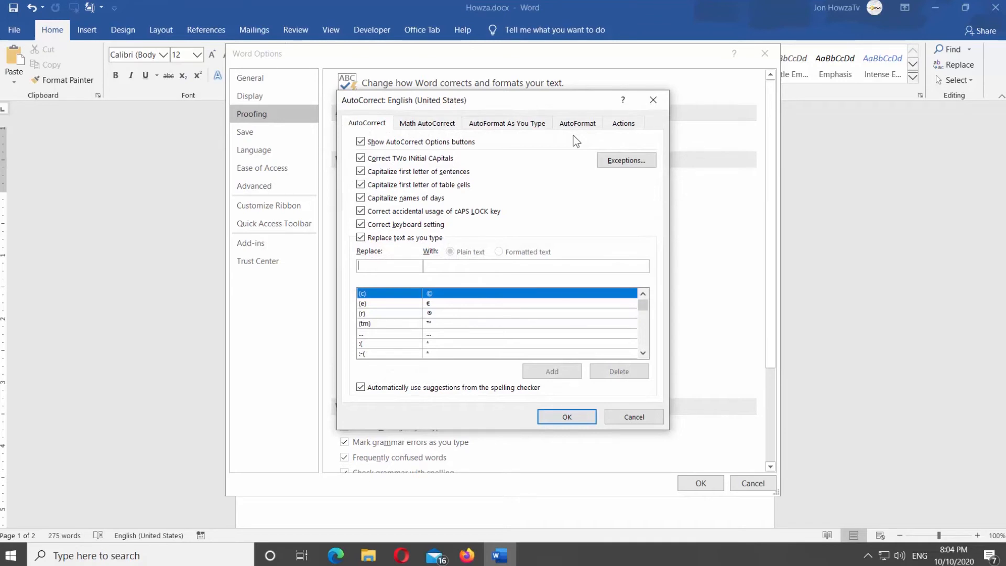
{"action": "left_click", "coordinate": [507, 122]}
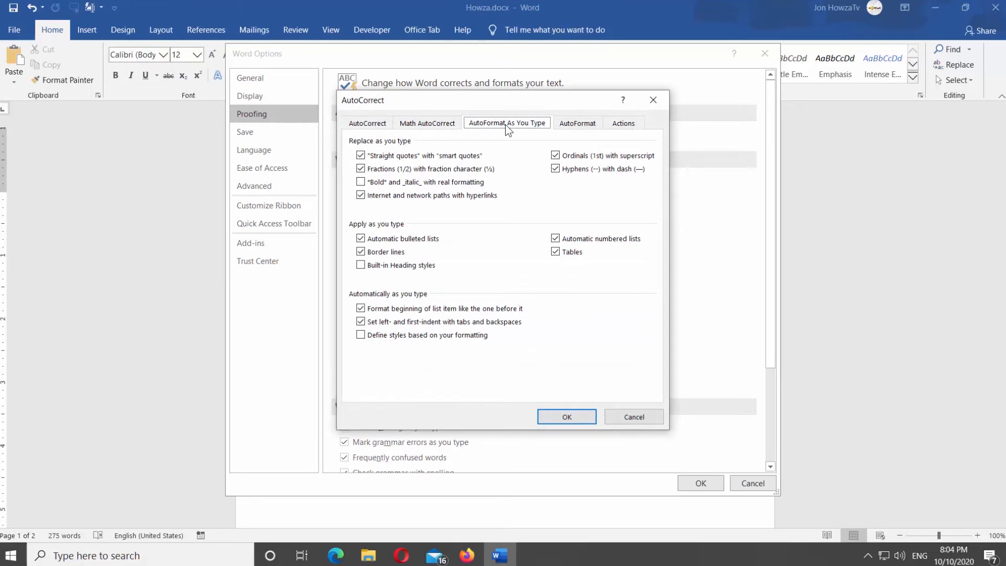
{"action": "left_click", "coordinate": [360, 195]}
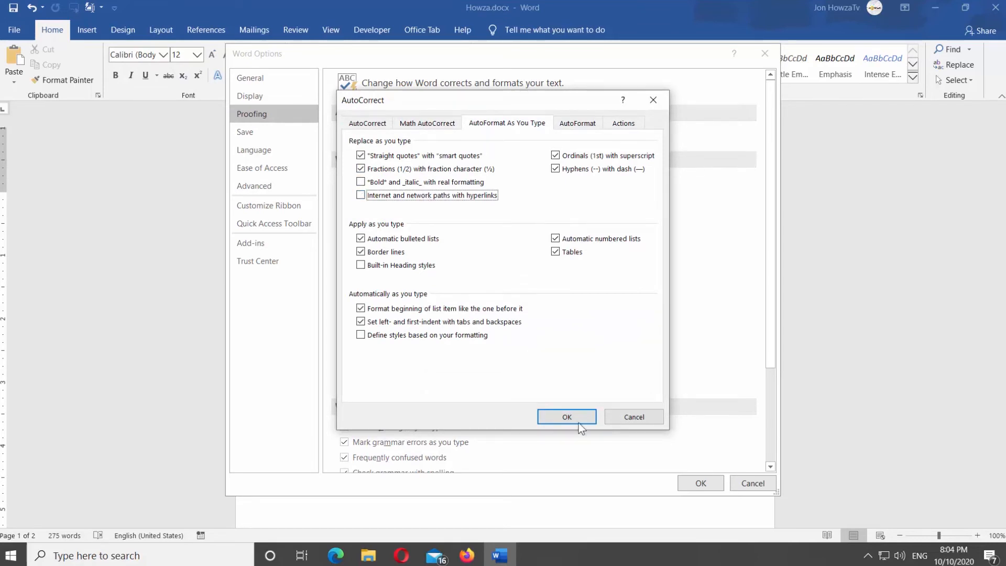
{"action": "left_click", "coordinate": [566, 416]}
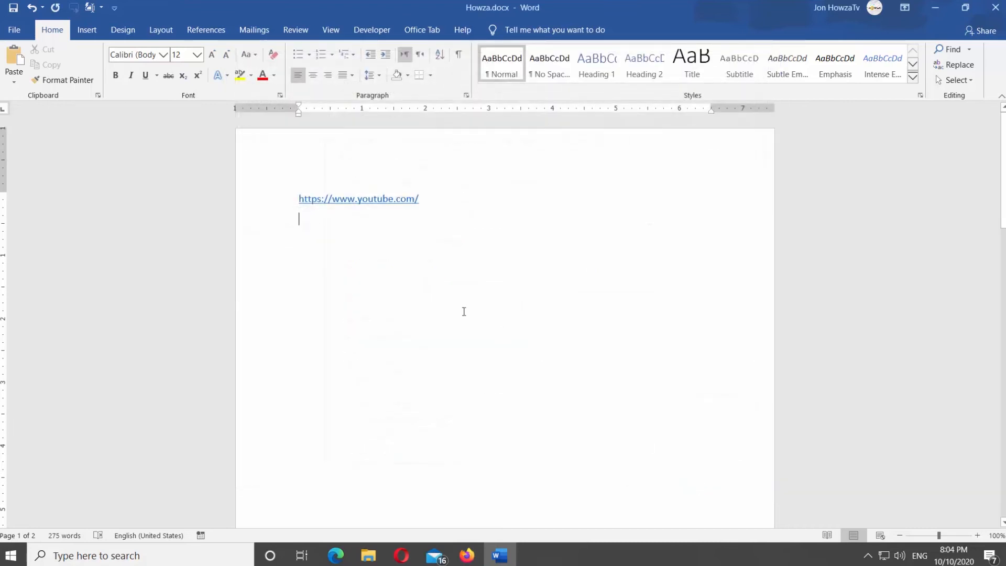
{"action": "type", "text": "https://www.youtube.com/"}
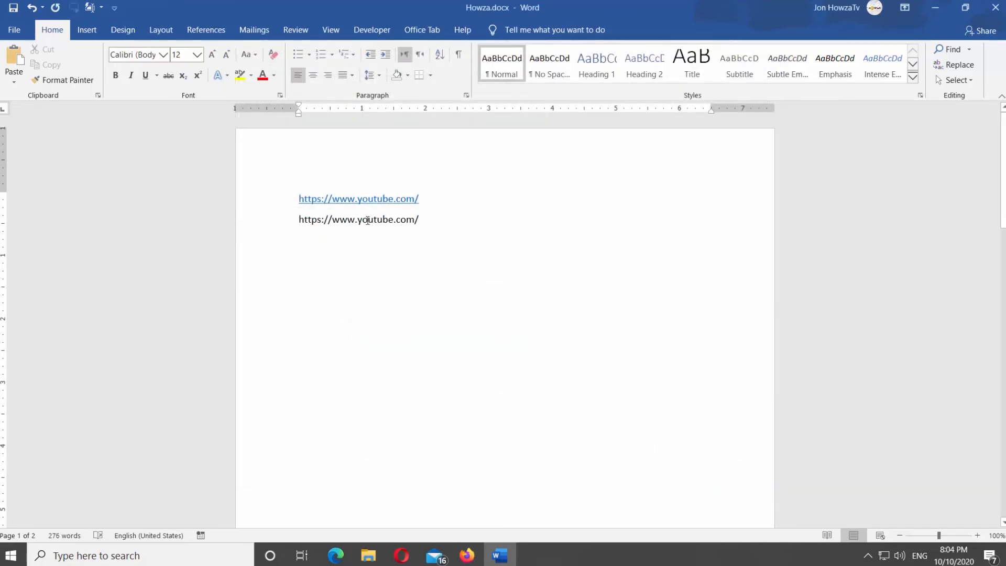
{"action": "left_click", "coordinate": [14, 29]}
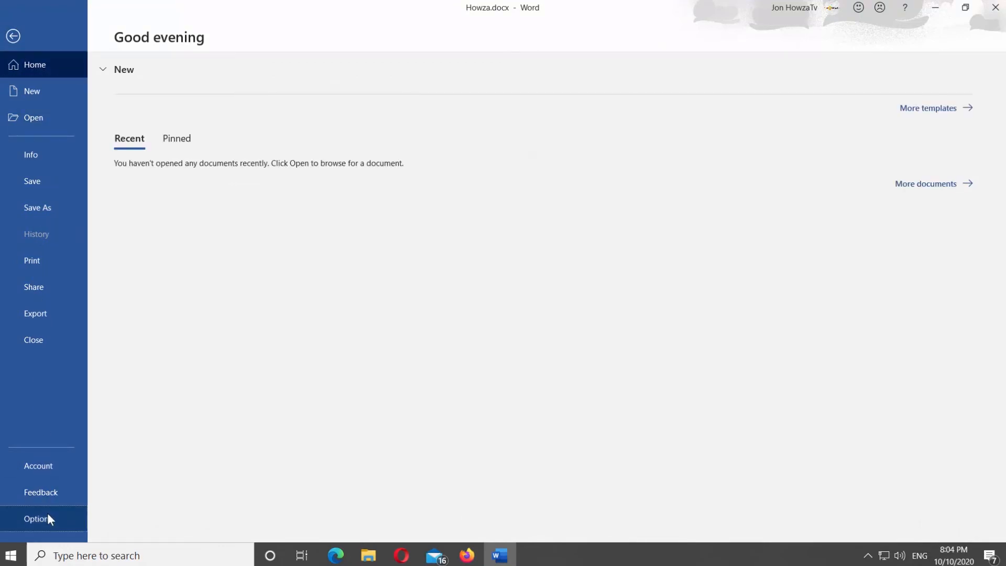
Step: Re-enable 'Internet and network paths with hyperlinks' in AutoCorrect and close the options
{"action": "left_click", "coordinate": [36, 519]}
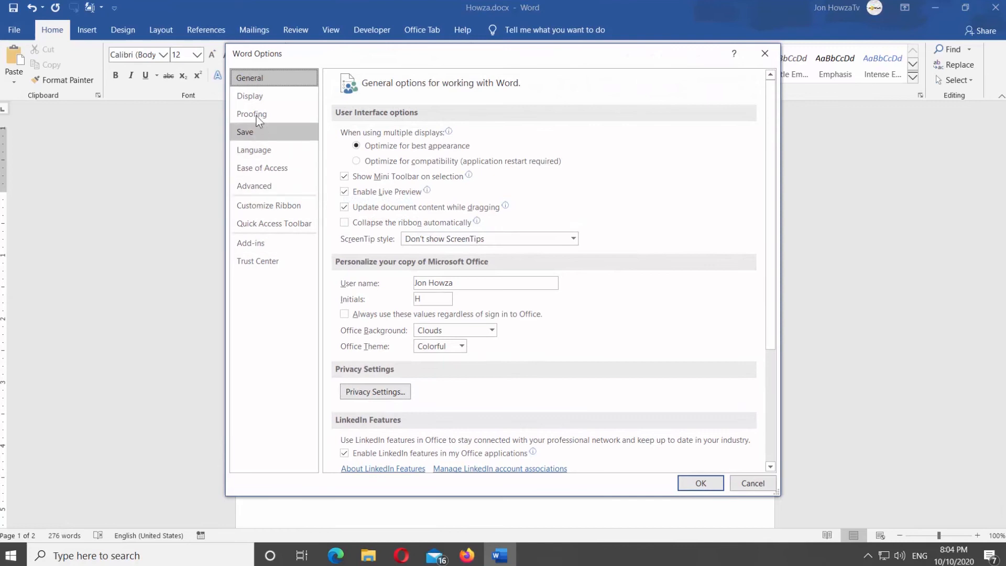
{"action": "left_click", "coordinate": [252, 114]}
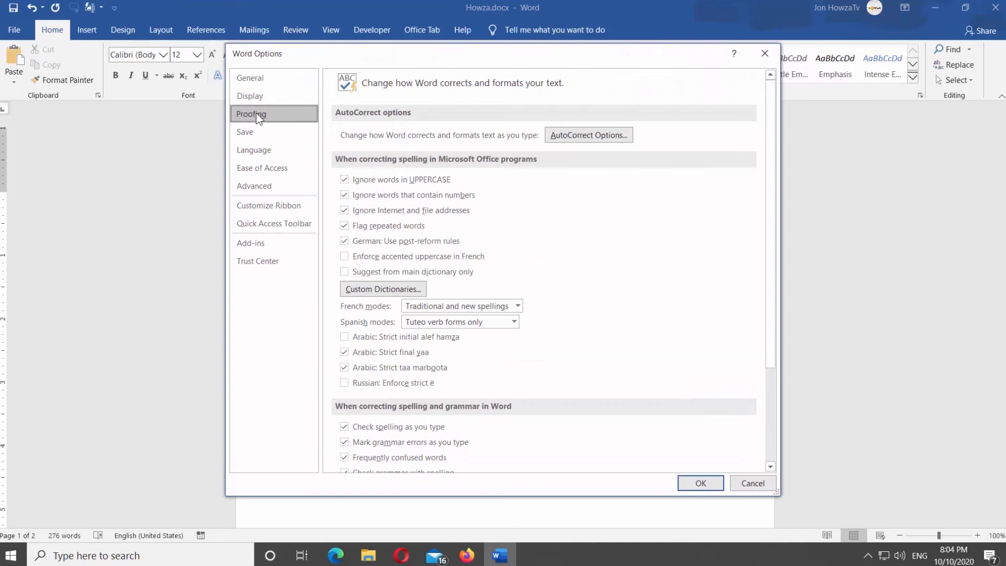
{"action": "mouse_move", "coordinate": [565, 137]}
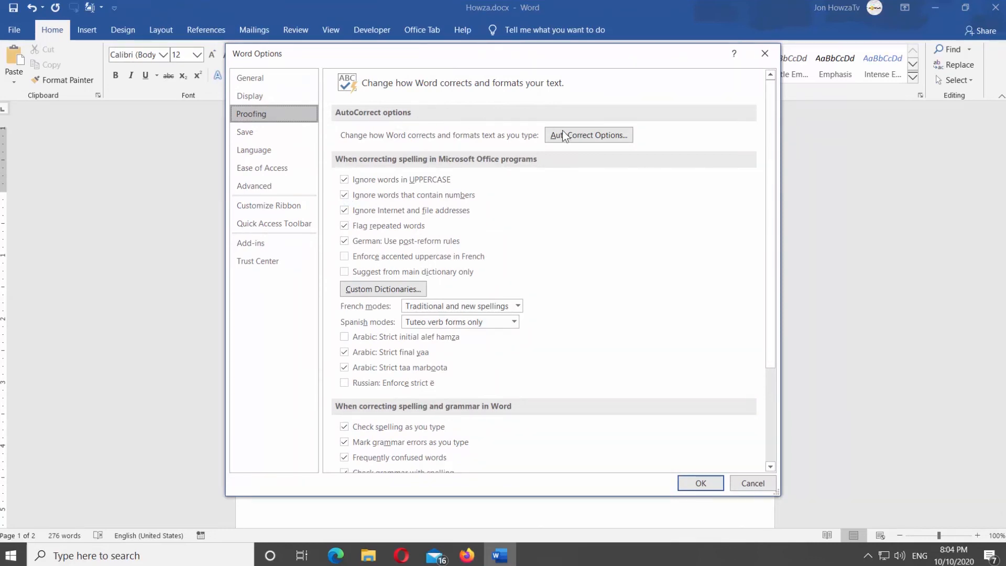
{"action": "left_click", "coordinate": [588, 136]}
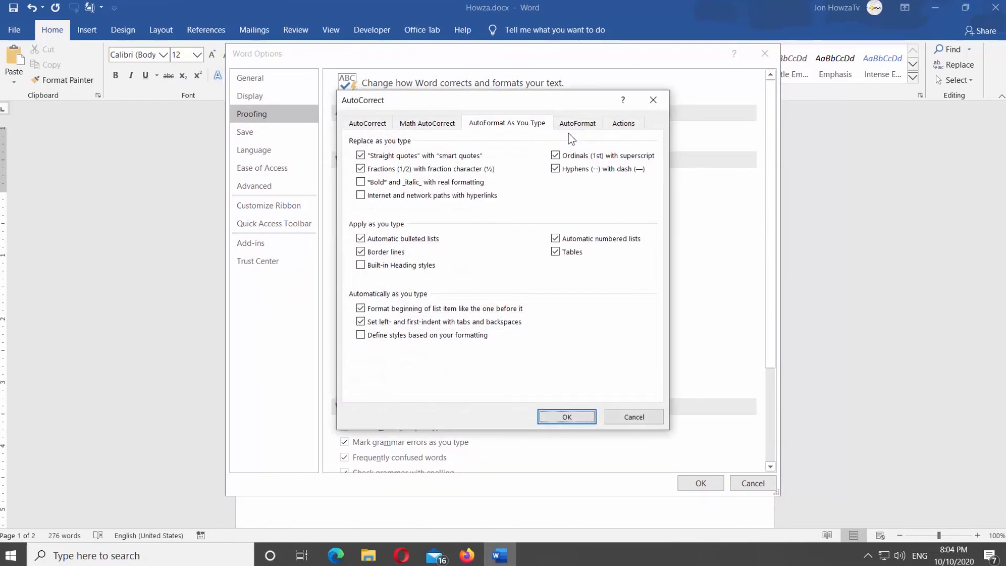
{"action": "left_click", "coordinate": [360, 195]}
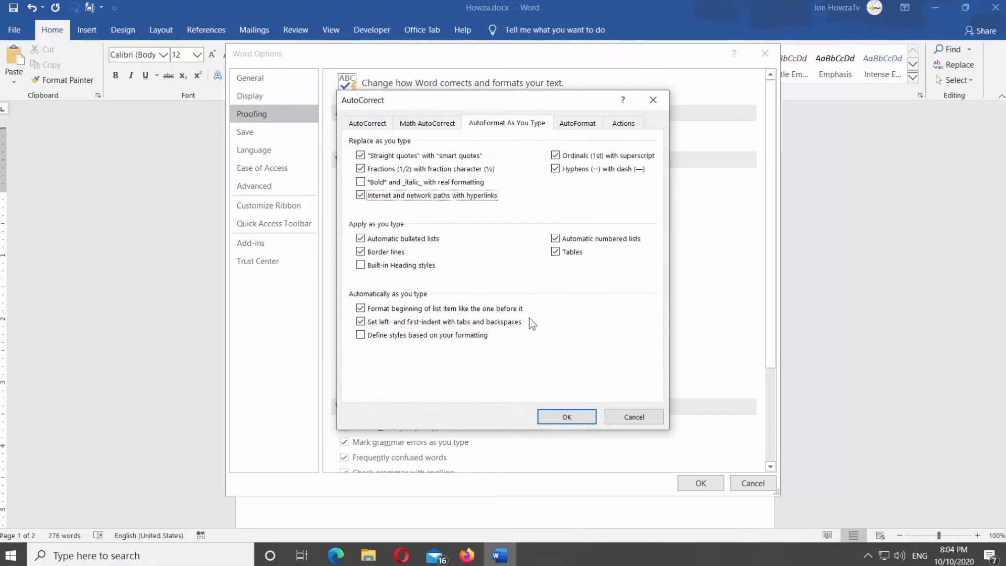
{"action": "left_click", "coordinate": [566, 416]}
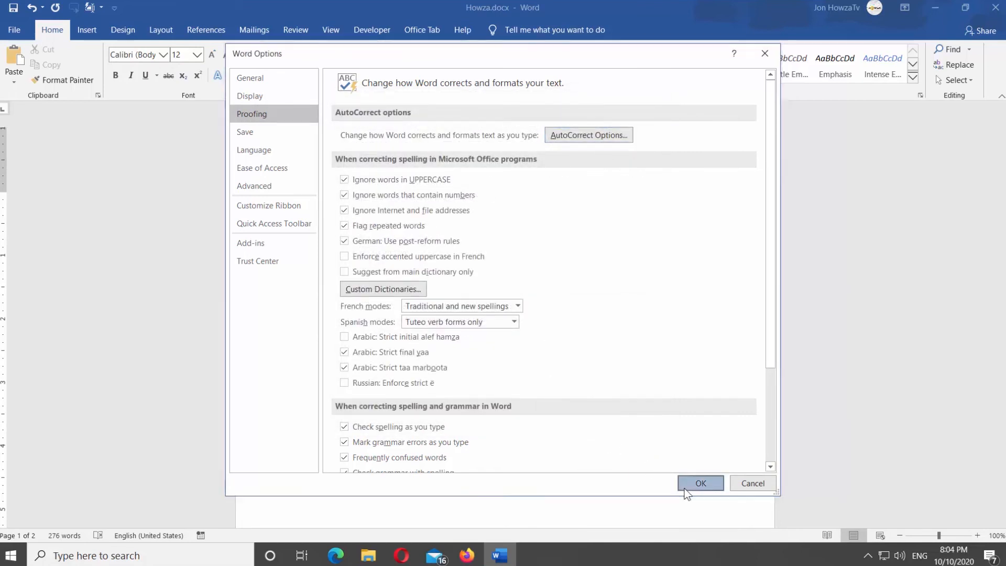
{"action": "left_click", "coordinate": [700, 483]}
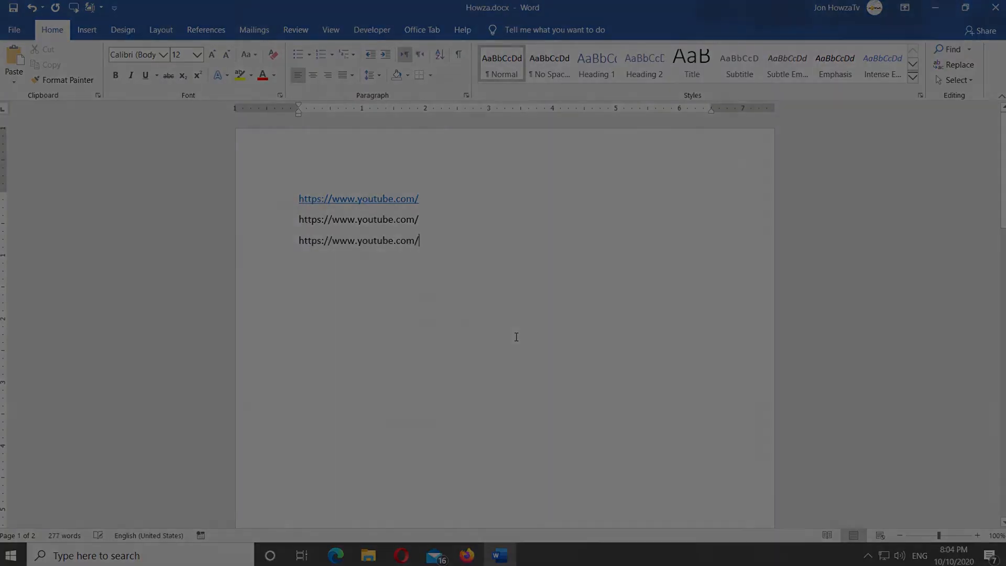